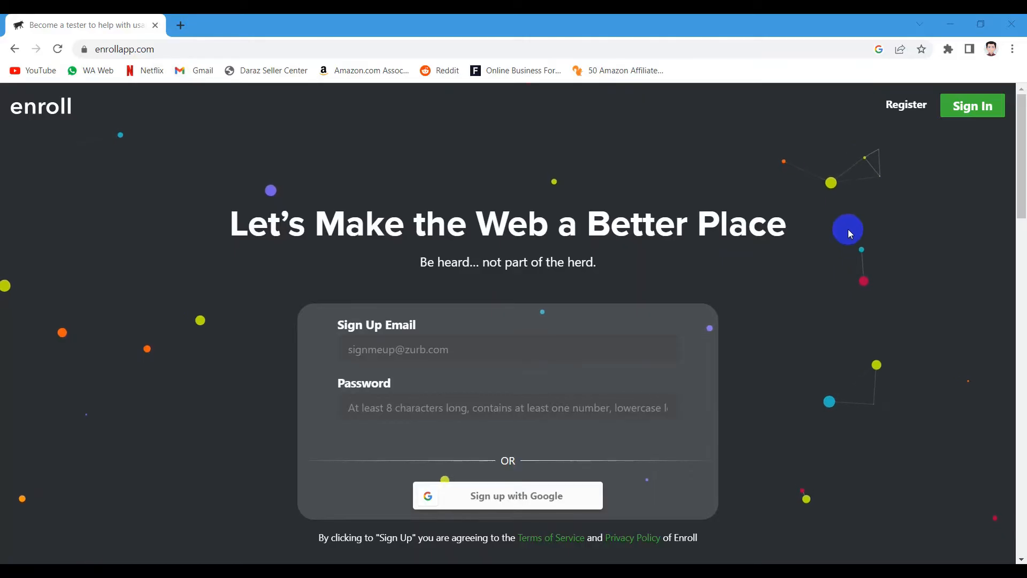
# Step: Scroll the Enroll homepage past the sign-up form through Be The First, Change The Web and the 651,315 tests counter
pyautogui.scroll(-3)
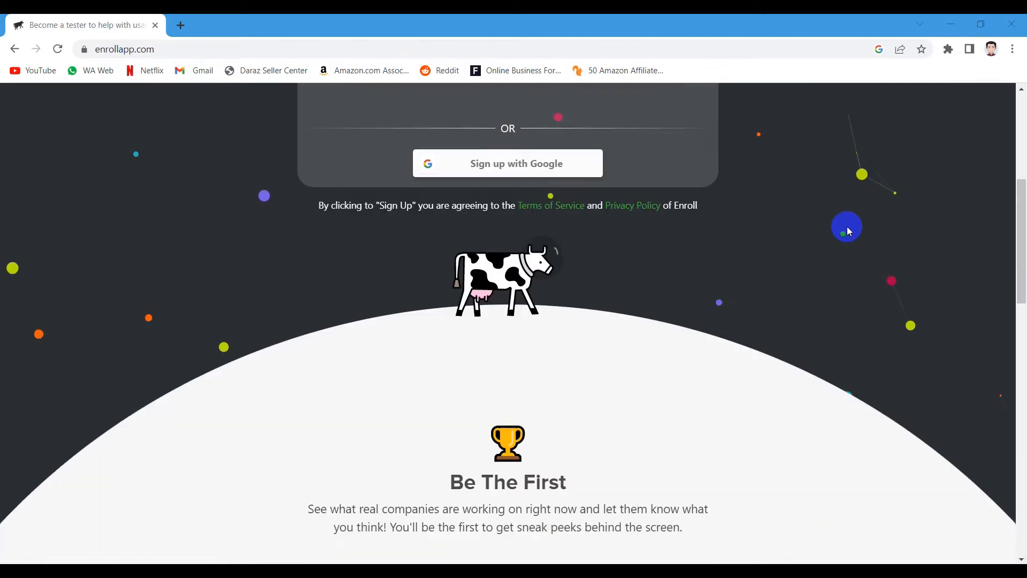
pyautogui.scroll(-3)
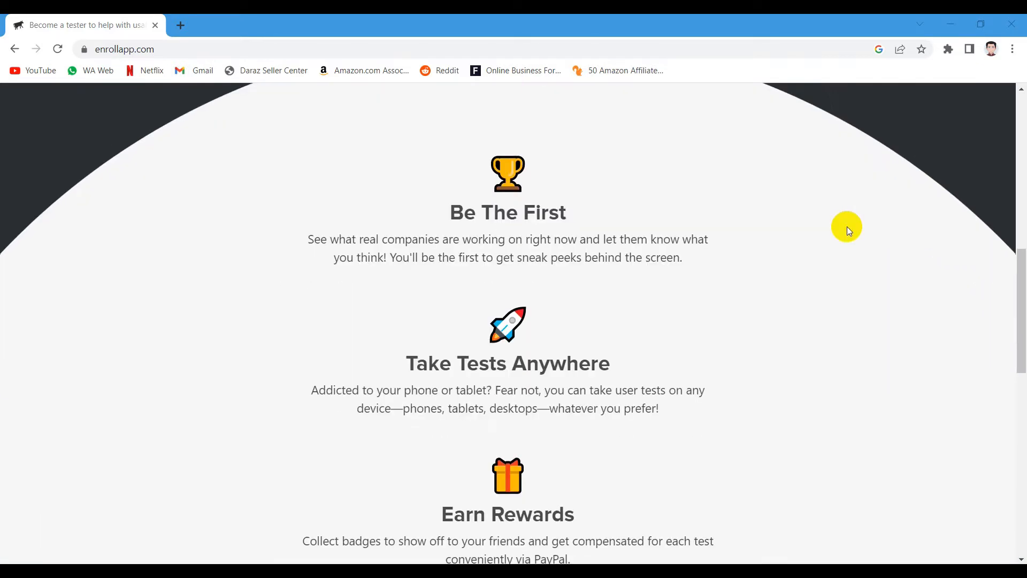
pyautogui.scroll(-3)
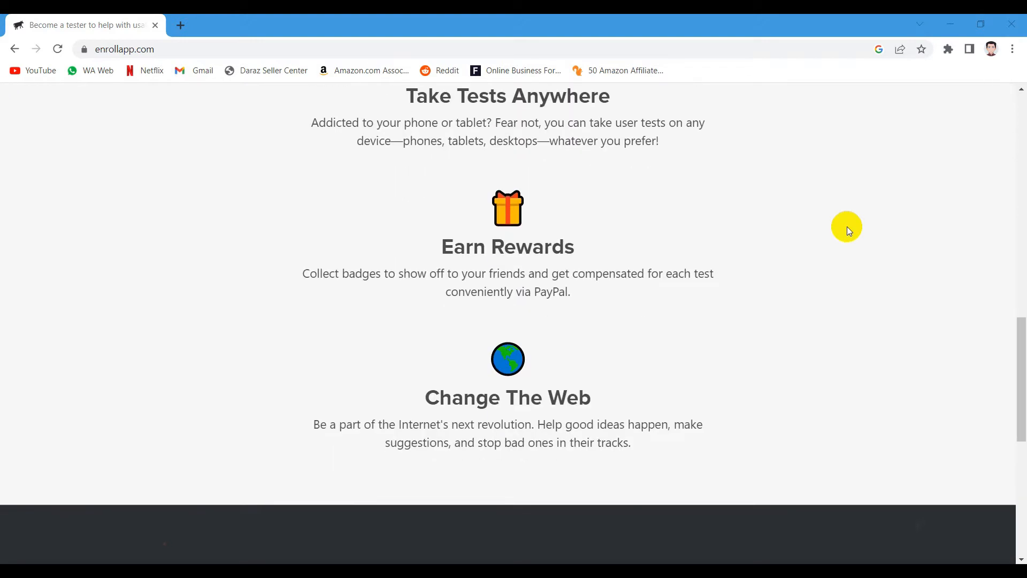
pyautogui.scroll(-3)
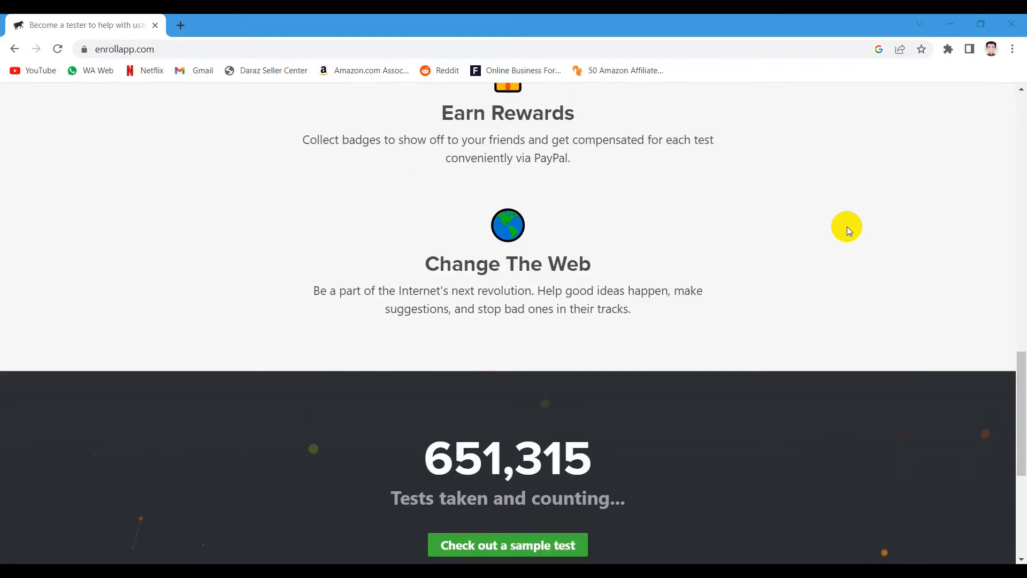
pyautogui.scroll(-3)
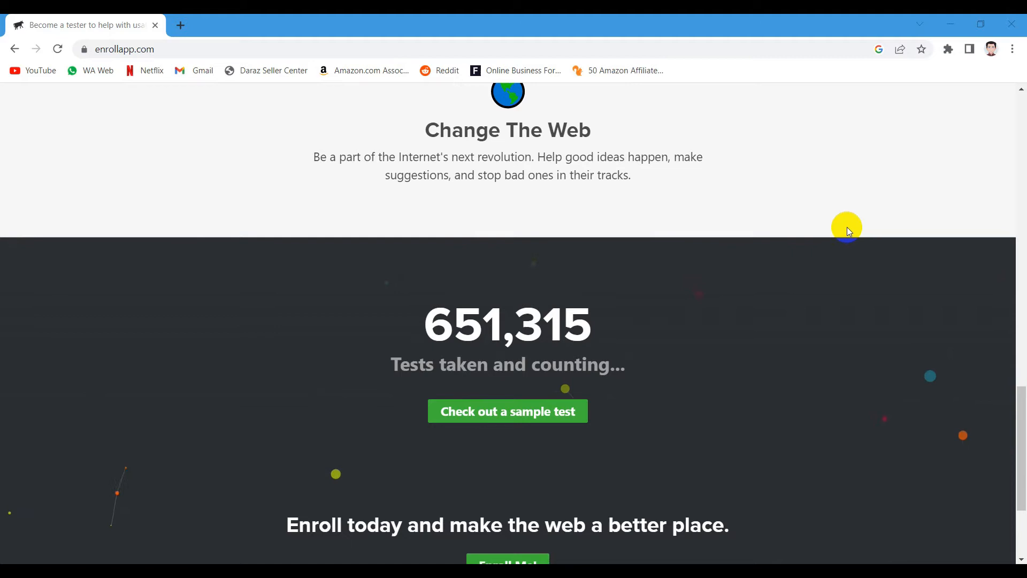
pyautogui.scroll(-3)
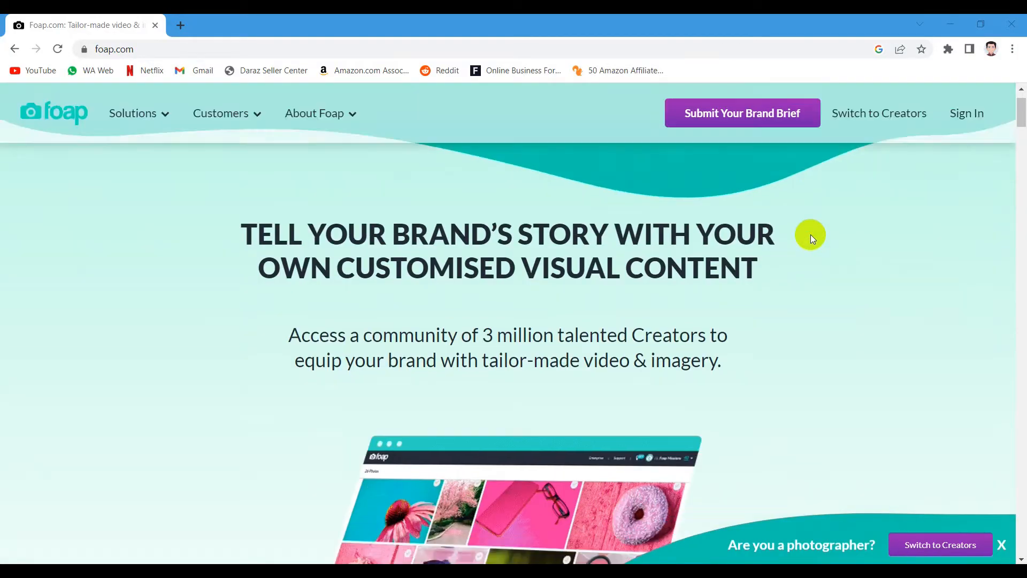
# Step: Scroll Foap's brand page past client logos and the 3 stages, then switch to the Creators side
pyautogui.scroll(-3)
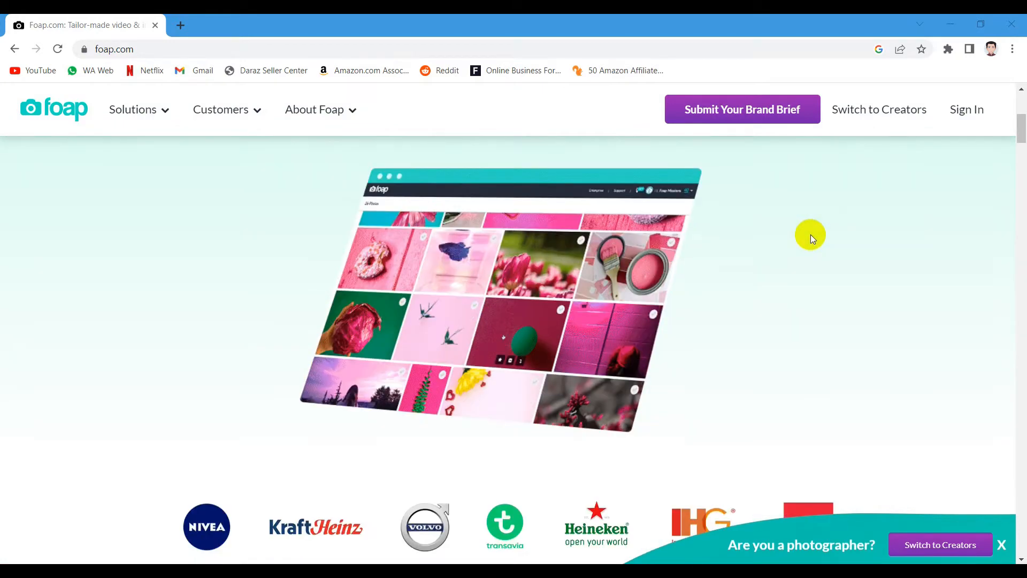
pyautogui.scroll(-3)
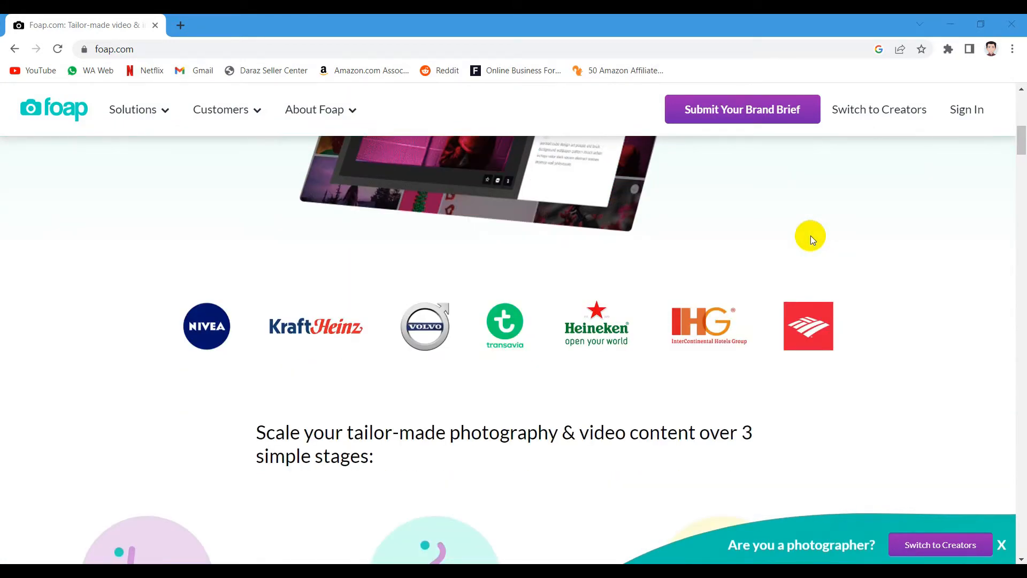
pyautogui.scroll(-3)
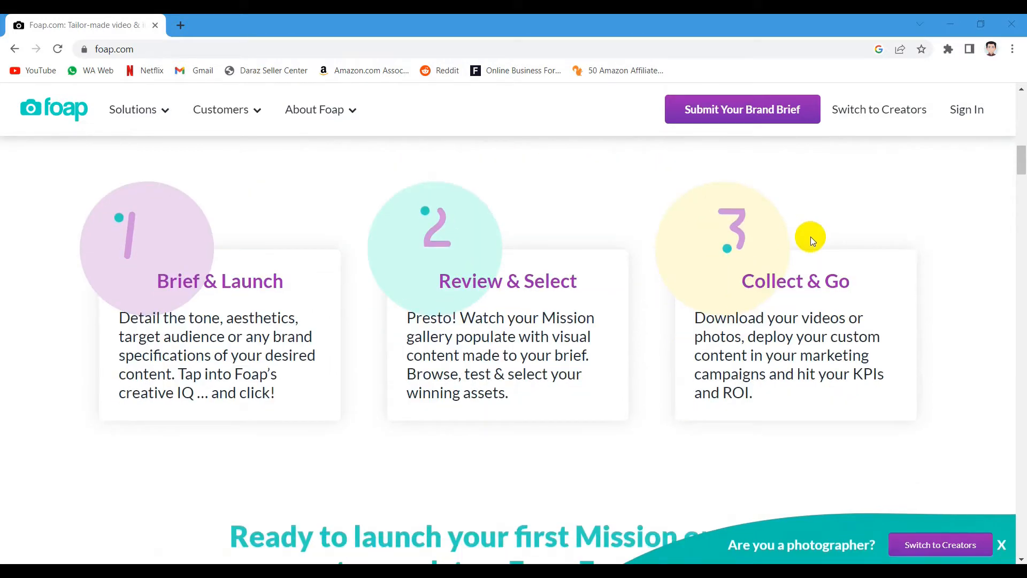
pyautogui.scroll(-3)
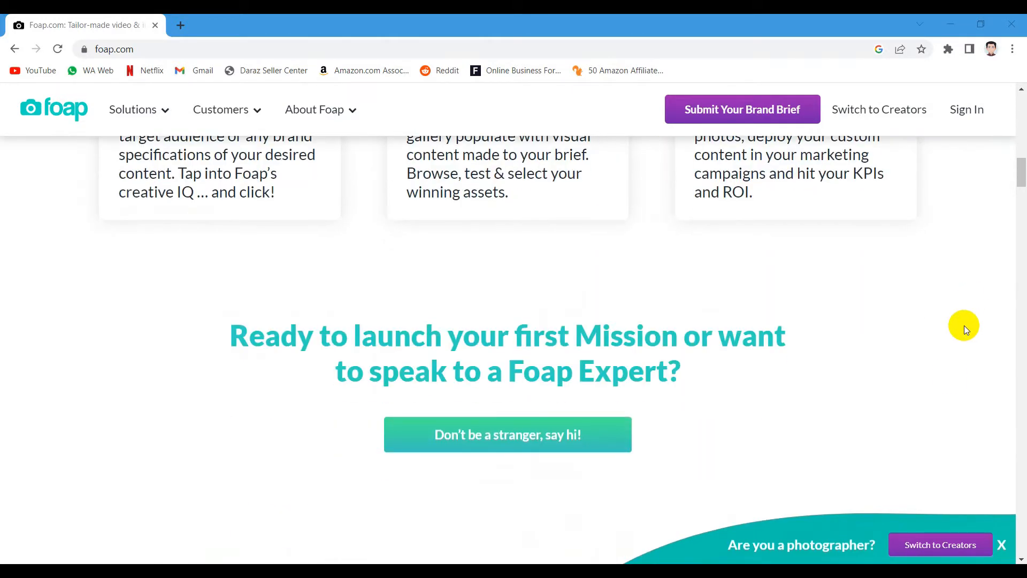
pyautogui.click(940, 545)
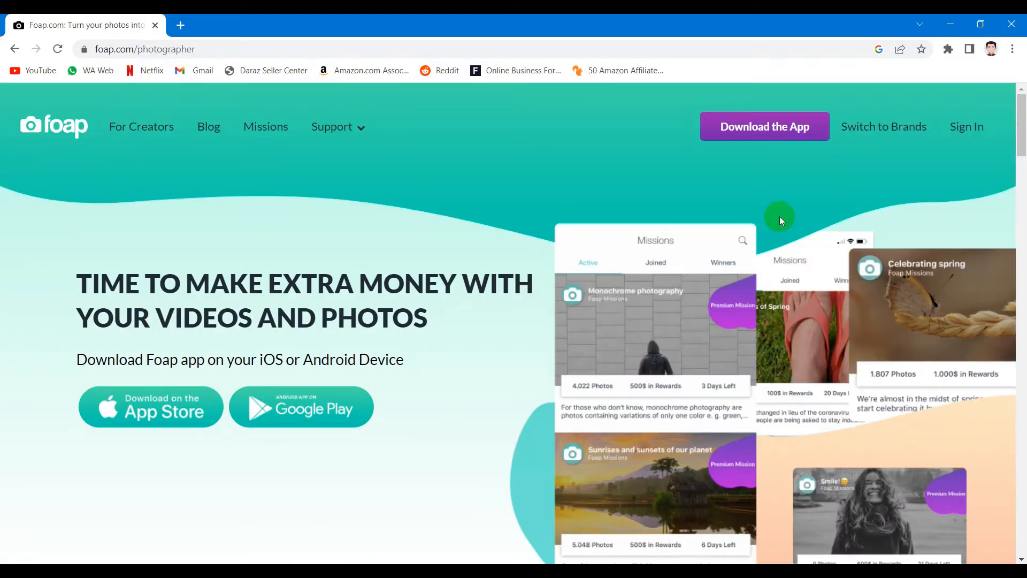
# Step: Scroll foap.com/photographer down to the 'Simply upload your videos and photos and earn cash' 50/50 section
pyautogui.scroll(-3)
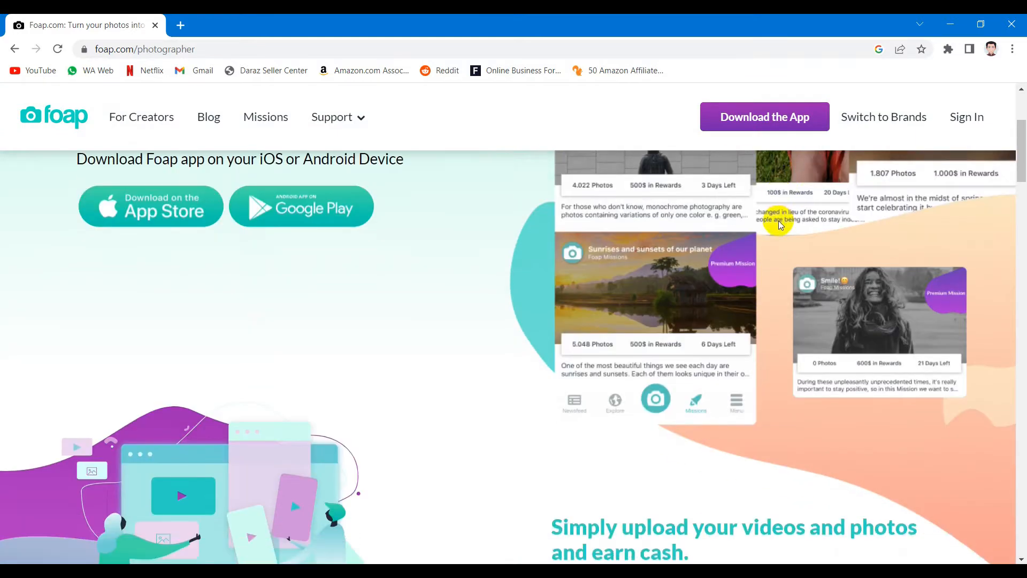
pyautogui.scroll(-3)
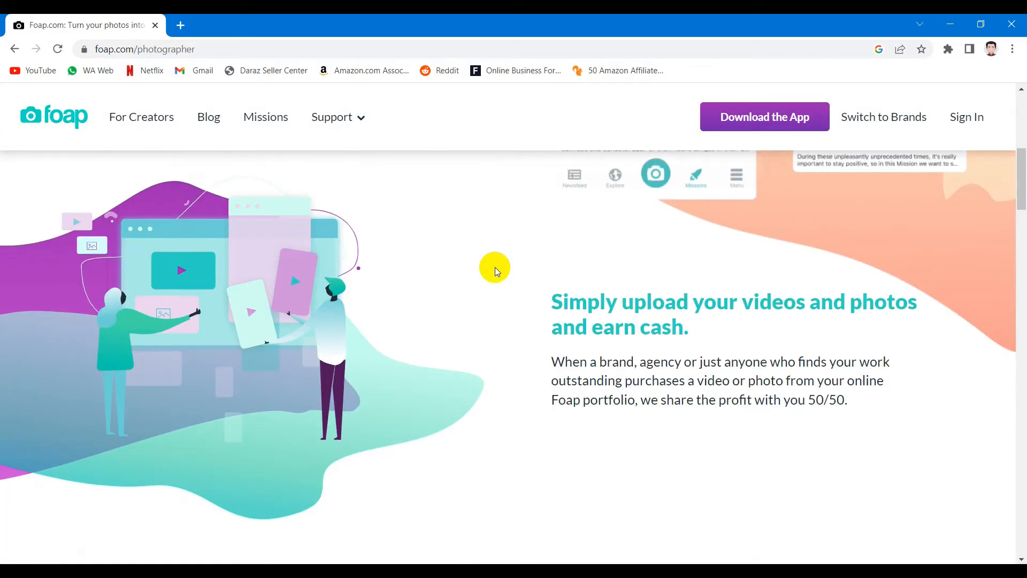
pyautogui.scroll(-3)
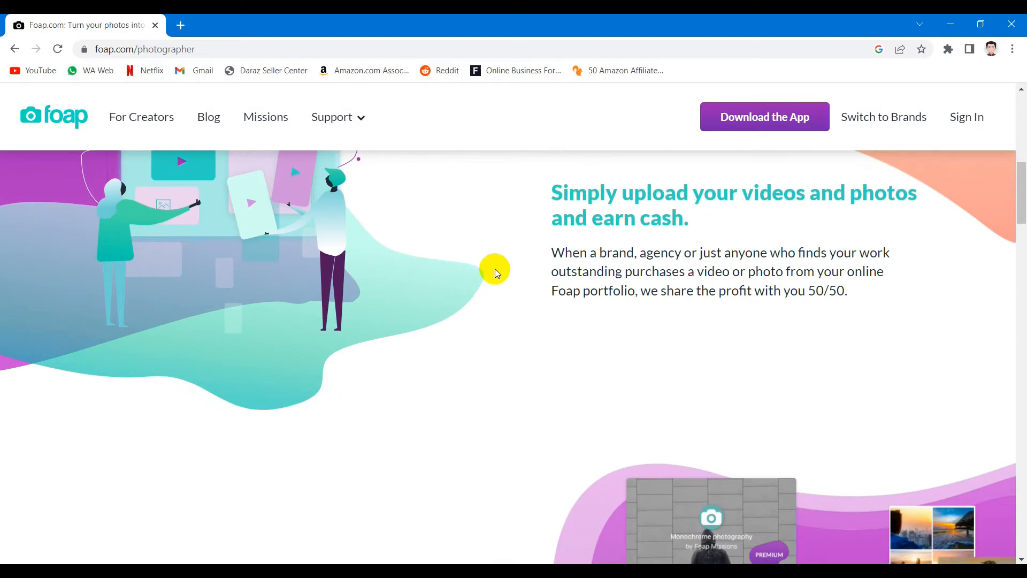
pyautogui.scroll(-3)
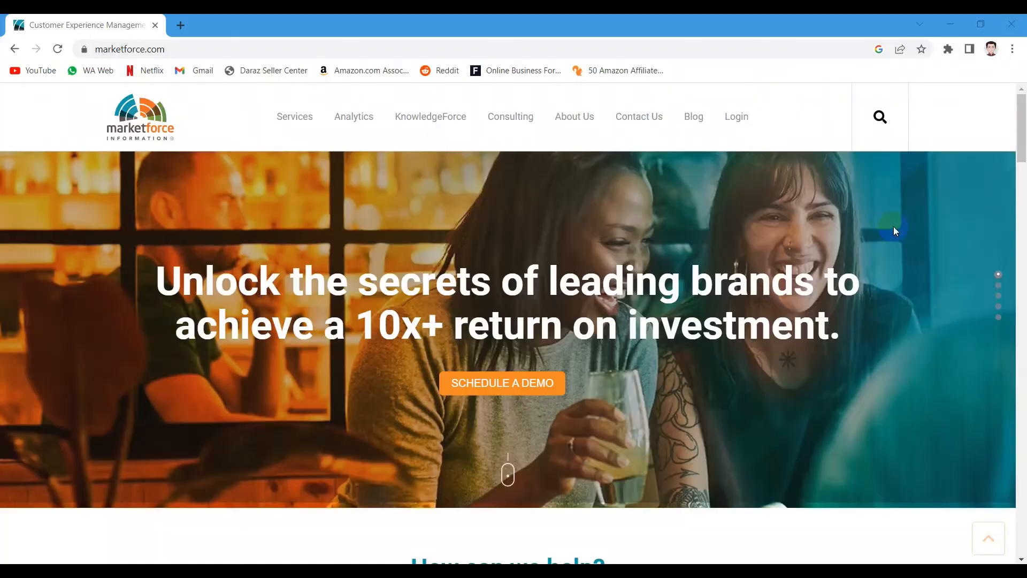
# Step: Scroll marketforce.com through help options, company overview and offerings, then back to the top
pyautogui.scroll(-3)
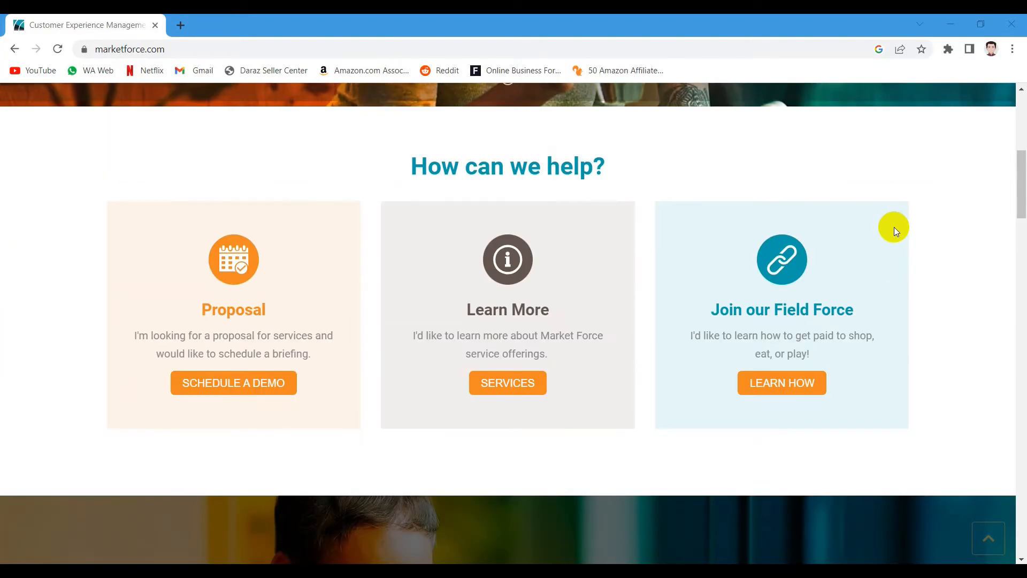
pyautogui.scroll(-3)
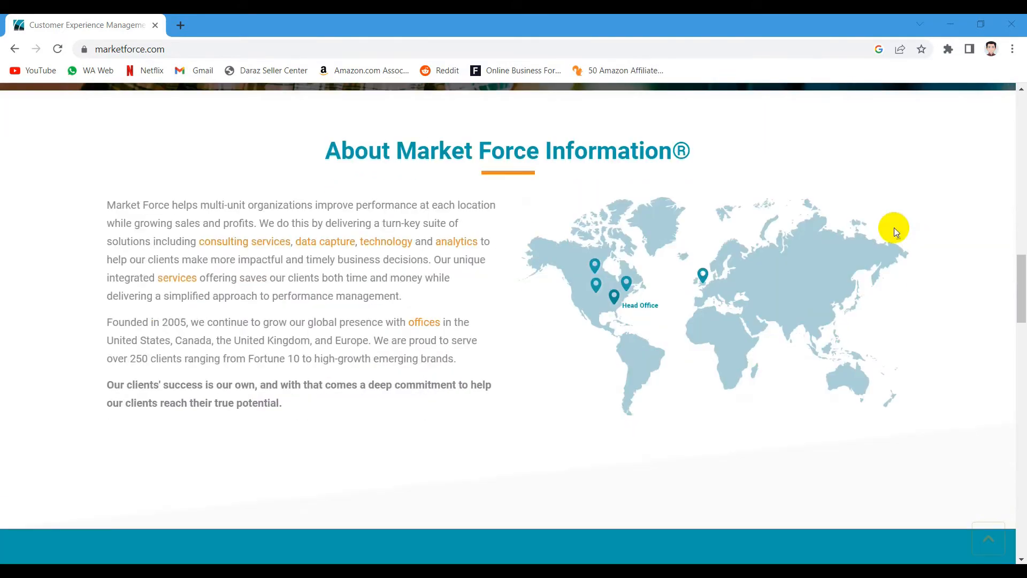
pyautogui.scroll(-3)
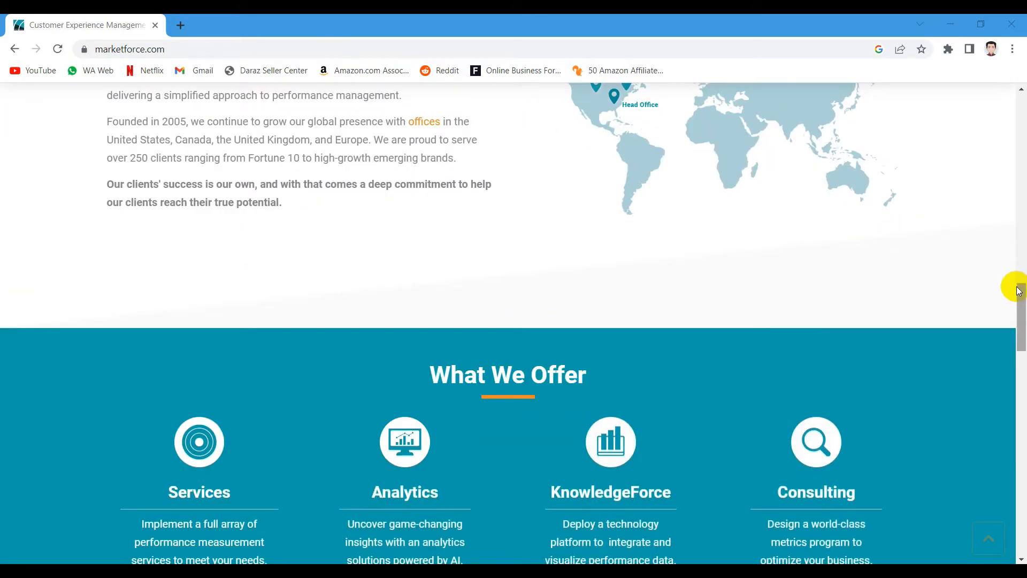
pyautogui.scroll(3)
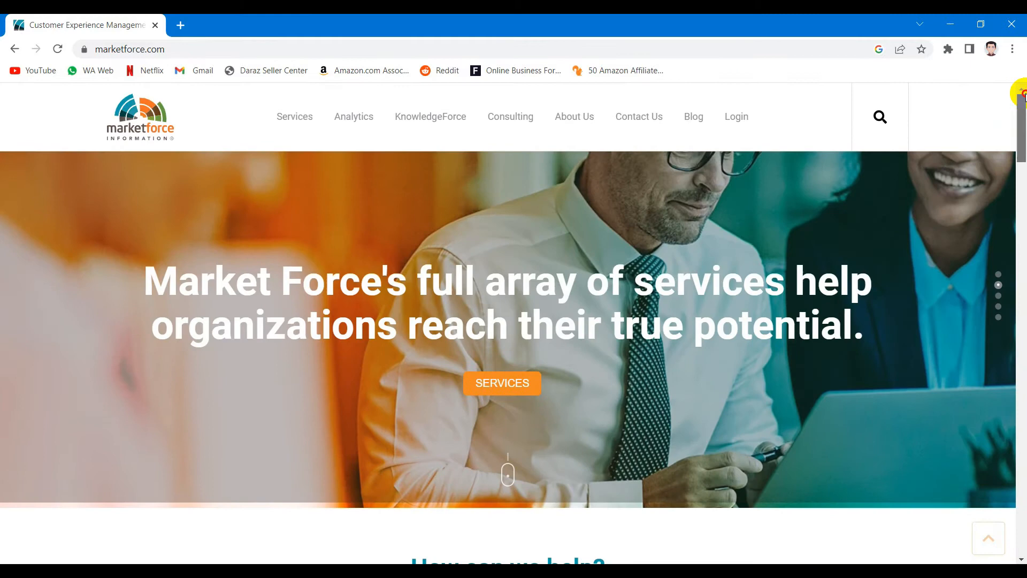
# Step: From the Login menu, go to the Shopper Login page
pyautogui.click(737, 115)
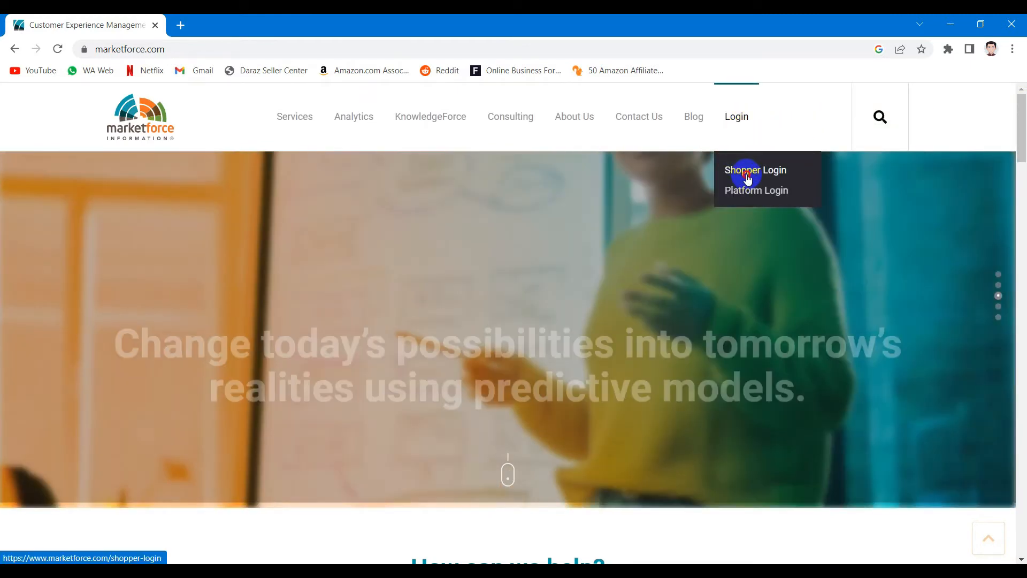
pyautogui.click(755, 170)
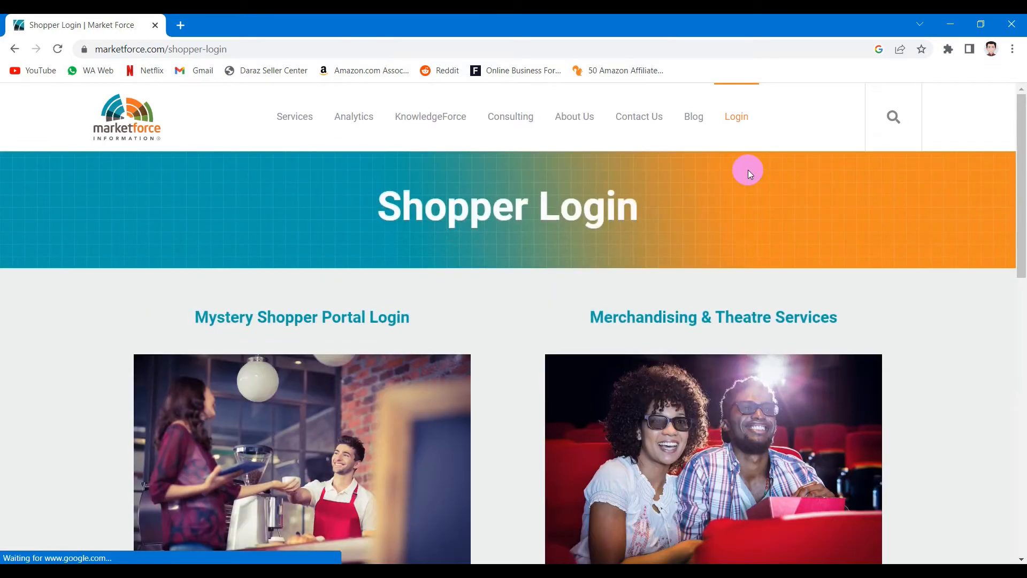
# Step: Scroll the Shopper Login page to the mystery shopper and merchandising LOG IN buttons and helpdesk contacts
pyautogui.scroll(-3)
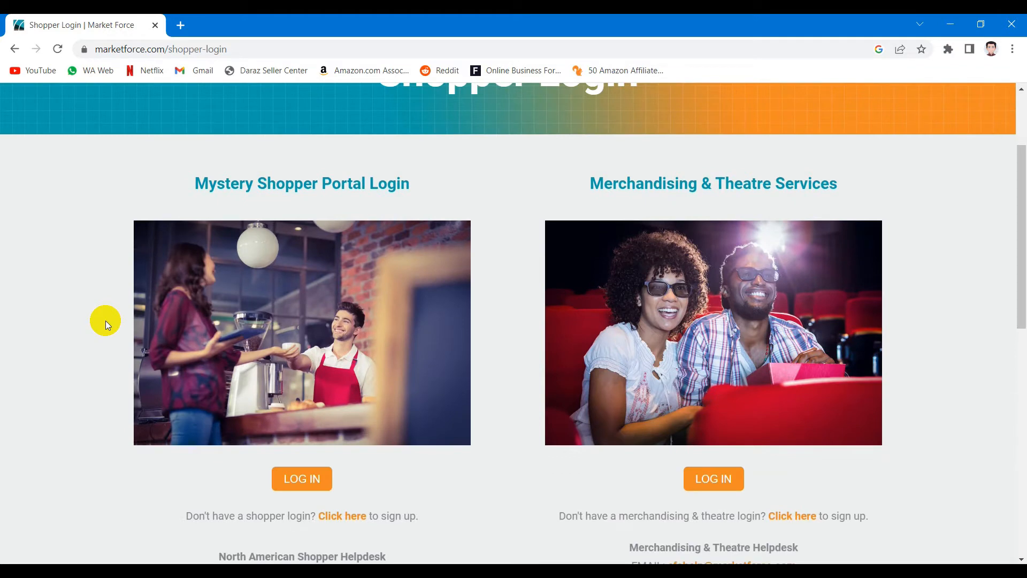
pyautogui.scroll(-3)
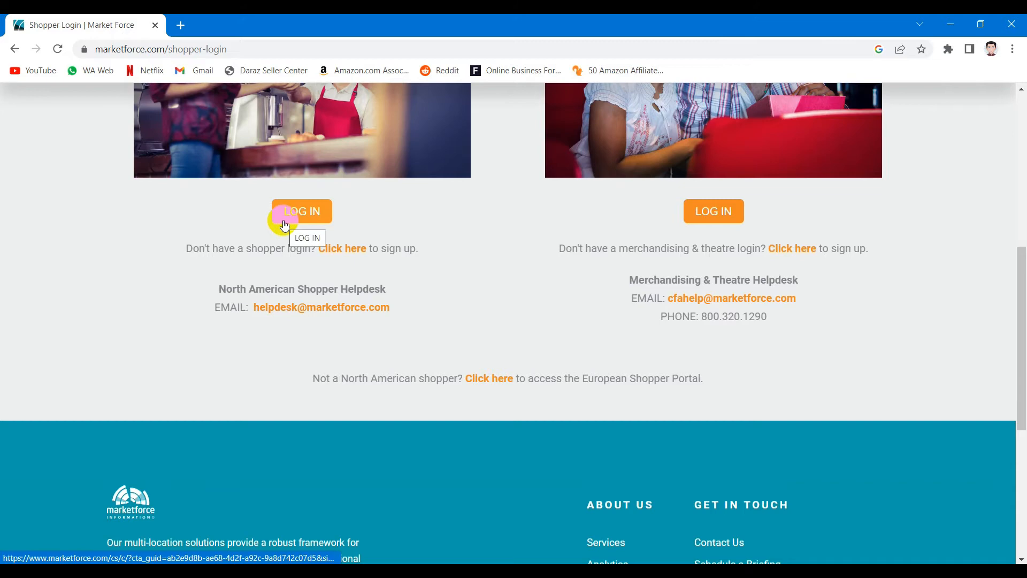
pyautogui.moveTo(656, 219)
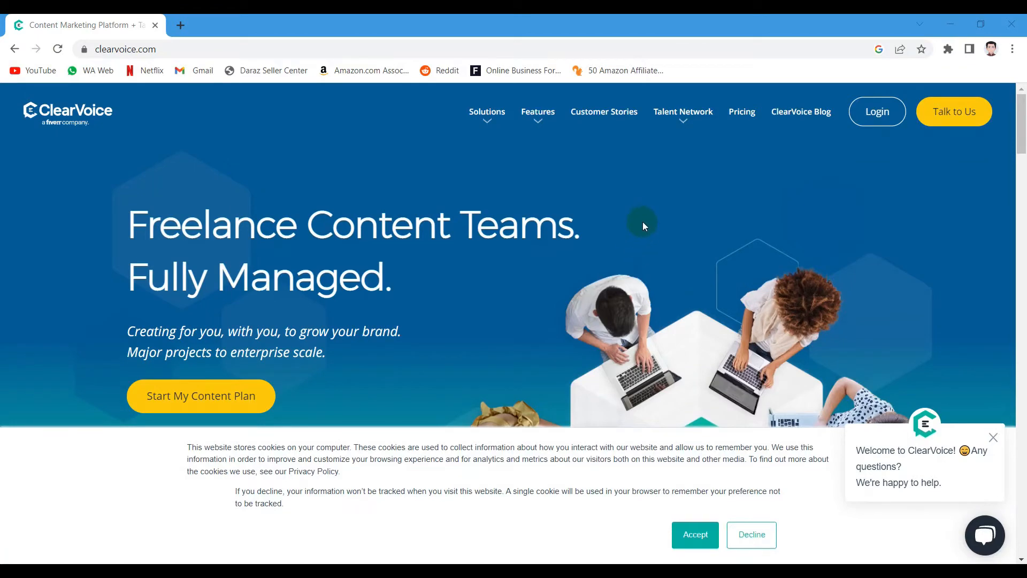
# Step: Scroll the ClearVoice homepage through brands, teamlancing and resources, return to top and show the Talent Network menu
pyautogui.scroll(-3)
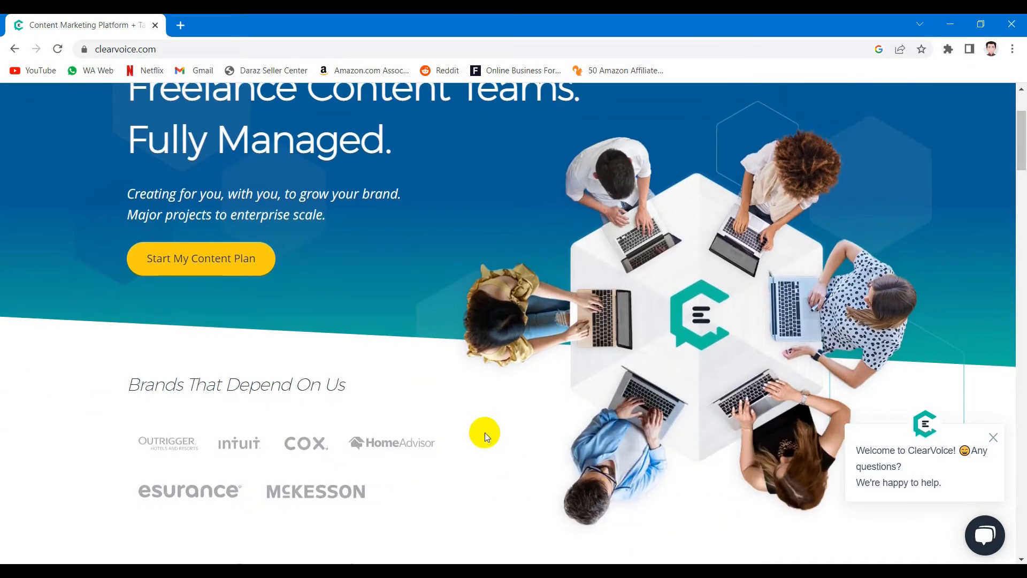
pyautogui.scroll(-3)
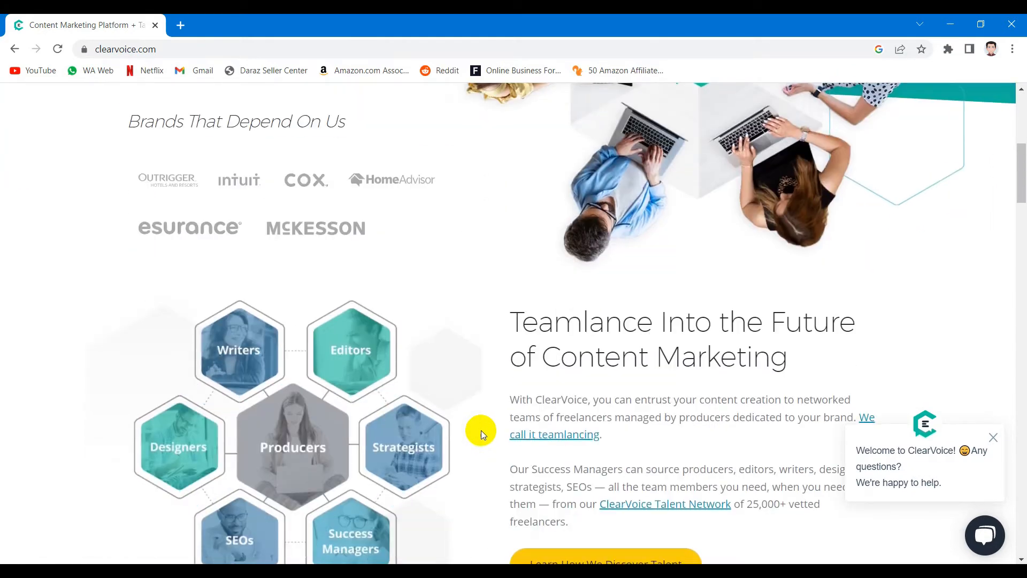
pyautogui.scroll(-3)
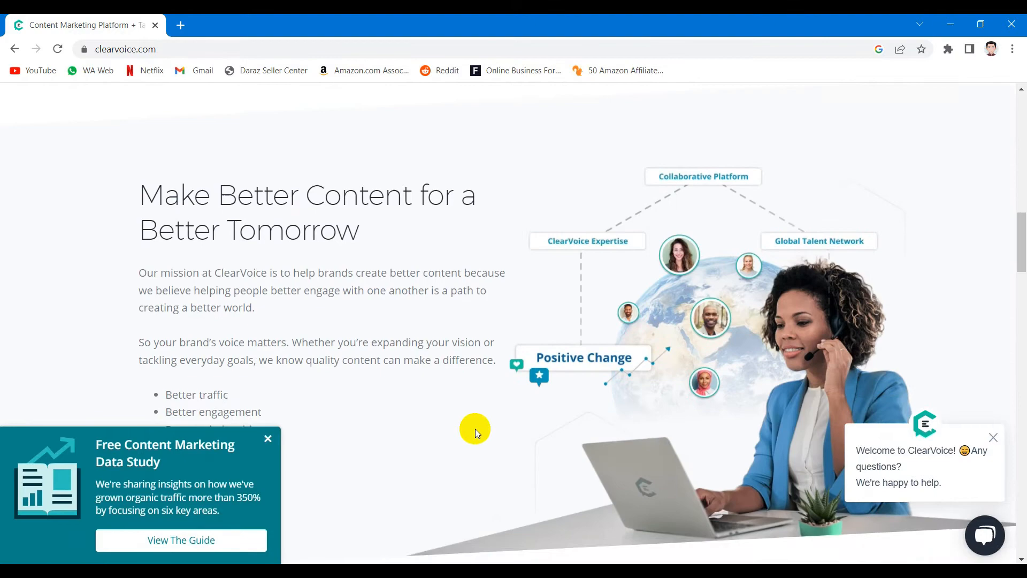
pyautogui.scroll(-3)
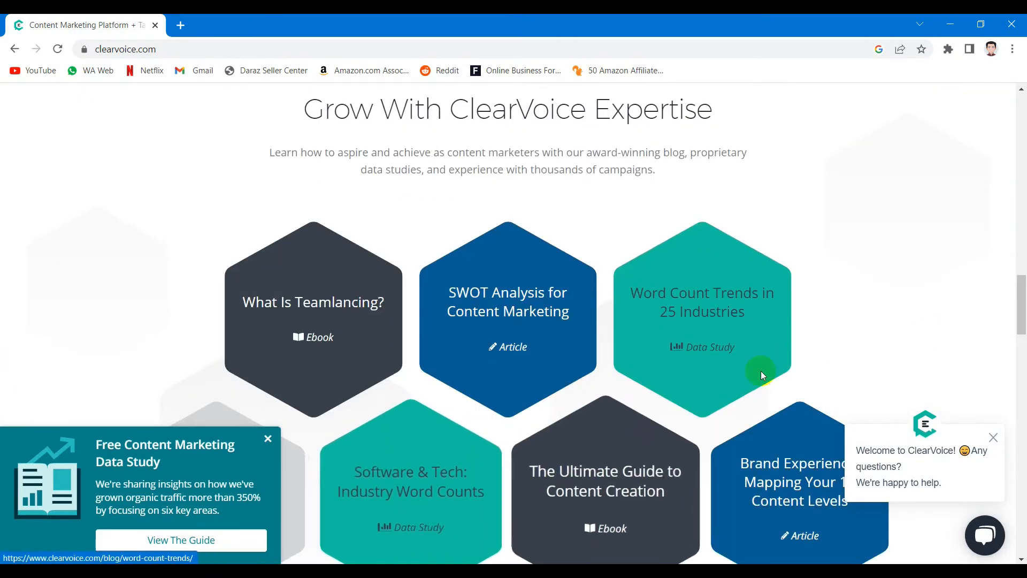
pyautogui.scroll(3)
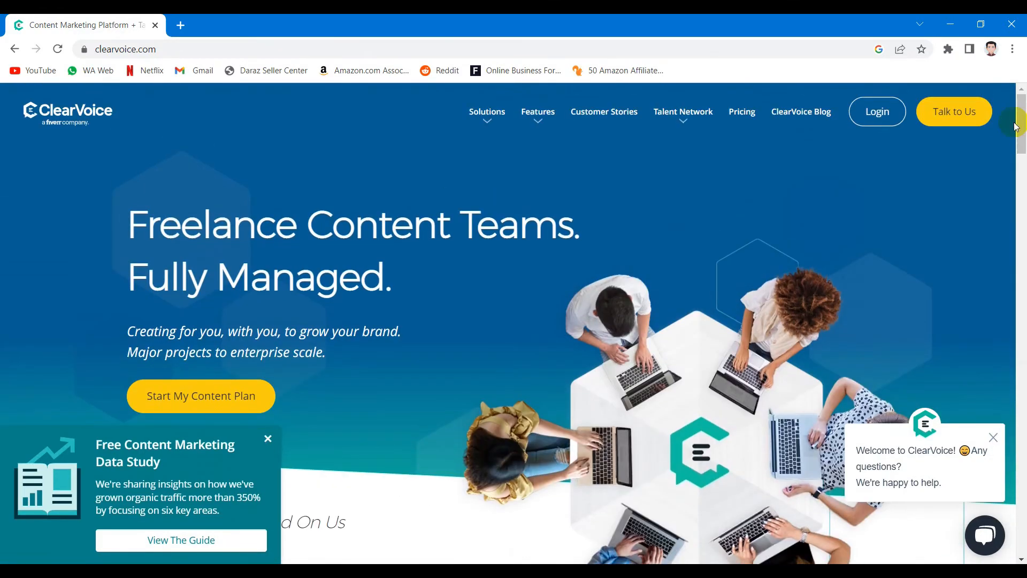
pyautogui.click(682, 112)
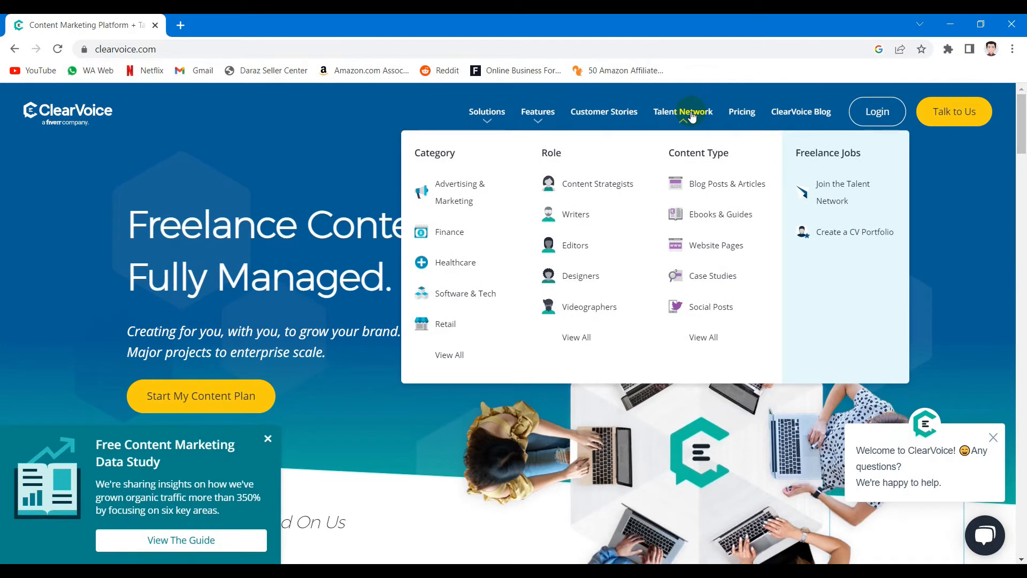
pyautogui.moveTo(716, 183)
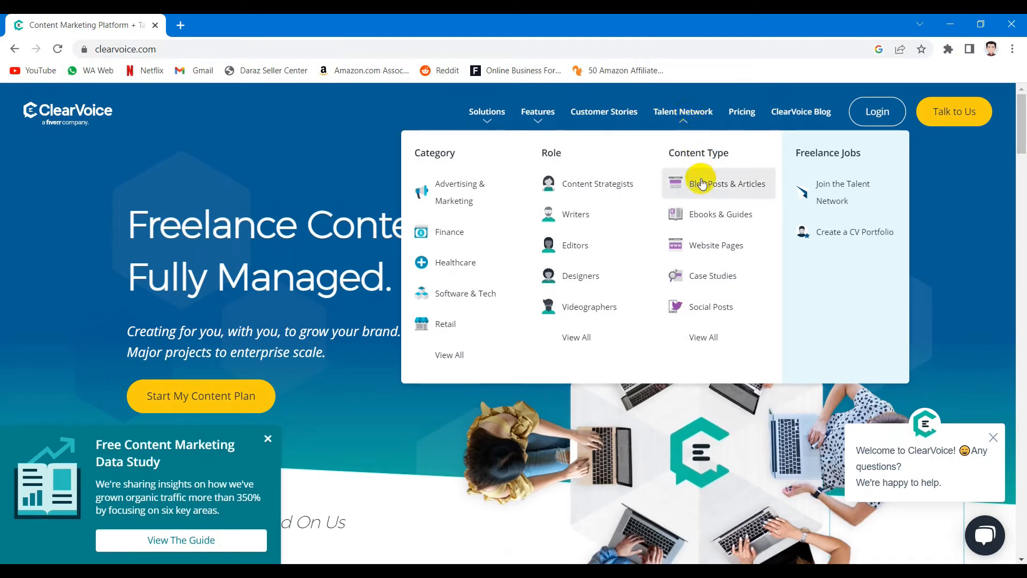
pyautogui.moveTo(710, 308)
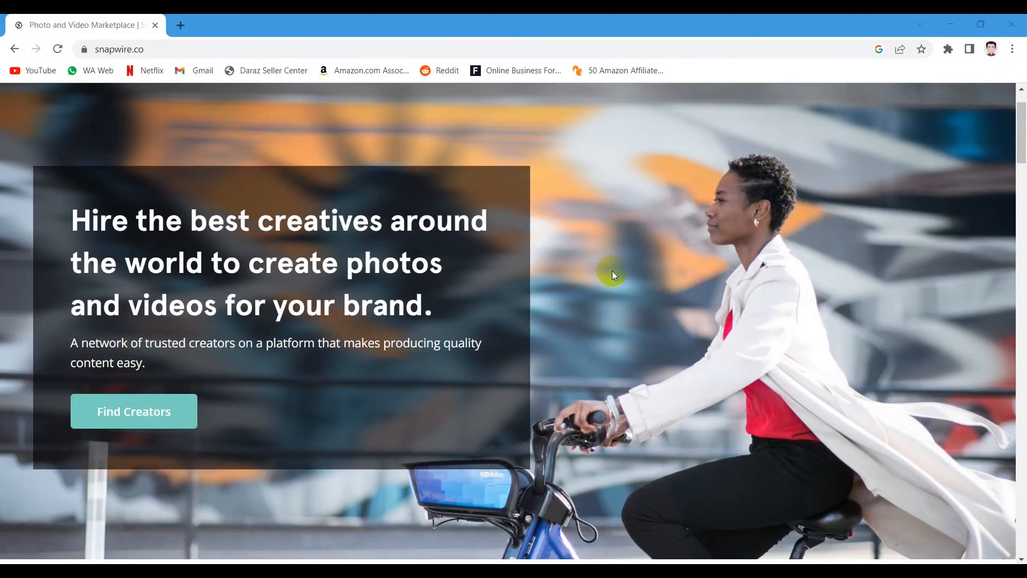
# Step: Scroll snapwire.co past Trusted By into the Discover Creators featured profiles
pyautogui.scroll(-3)
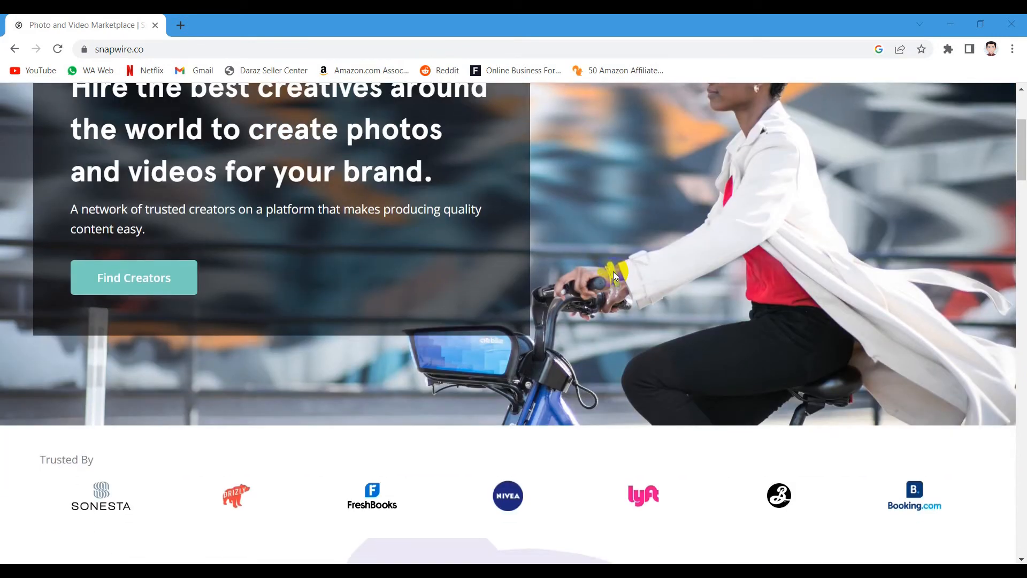
pyautogui.scroll(-3)
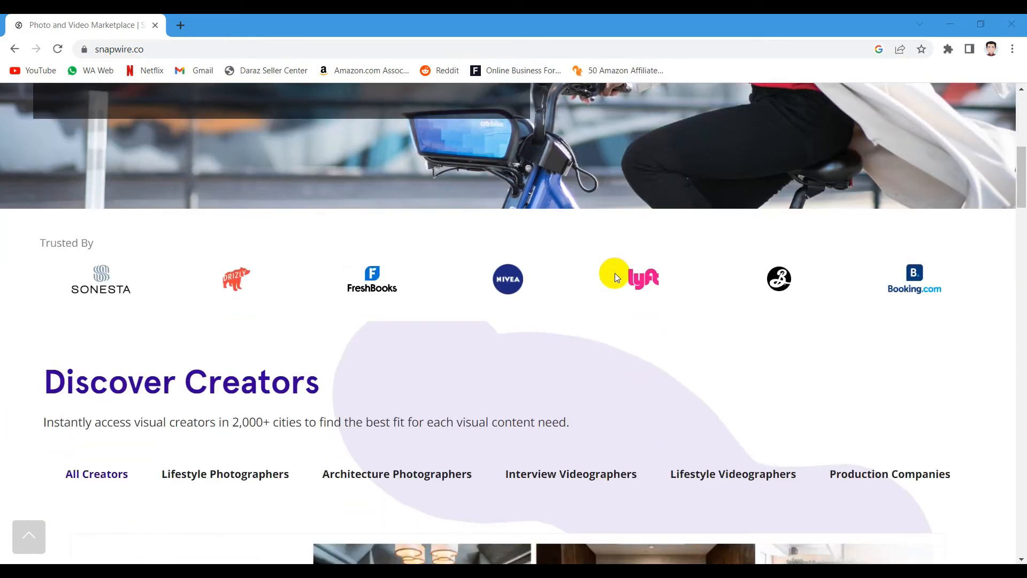
pyautogui.scroll(-3)
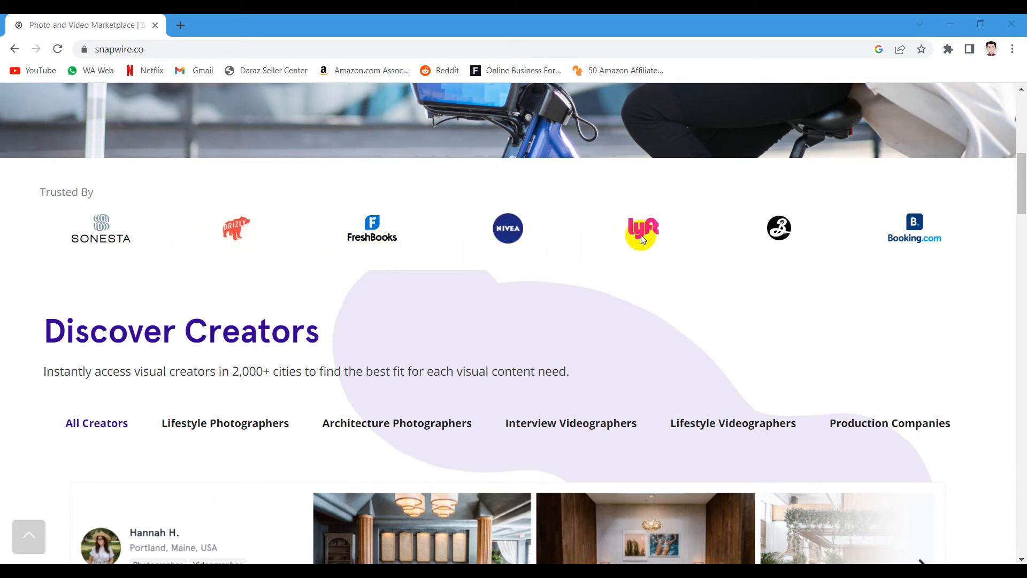
pyautogui.scroll(-3)
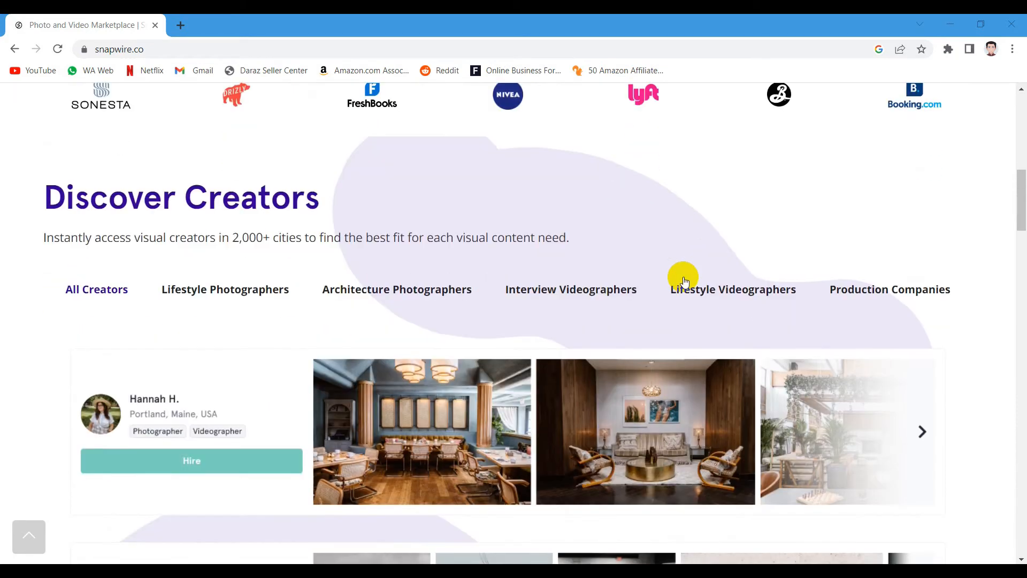
pyautogui.scroll(-3)
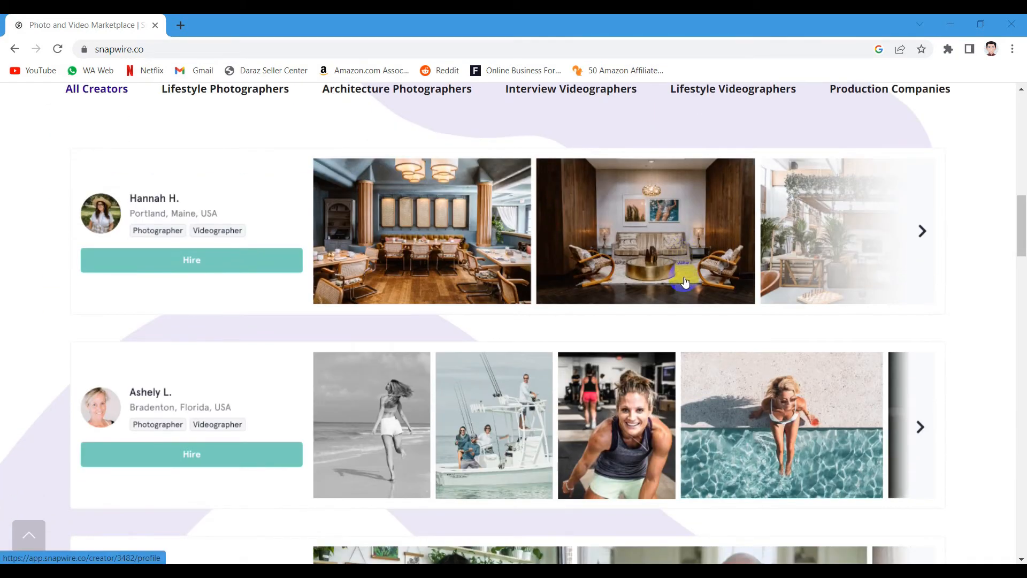
# Step: Continue down the creator profiles to the How it Works steps
pyautogui.scroll(-3)
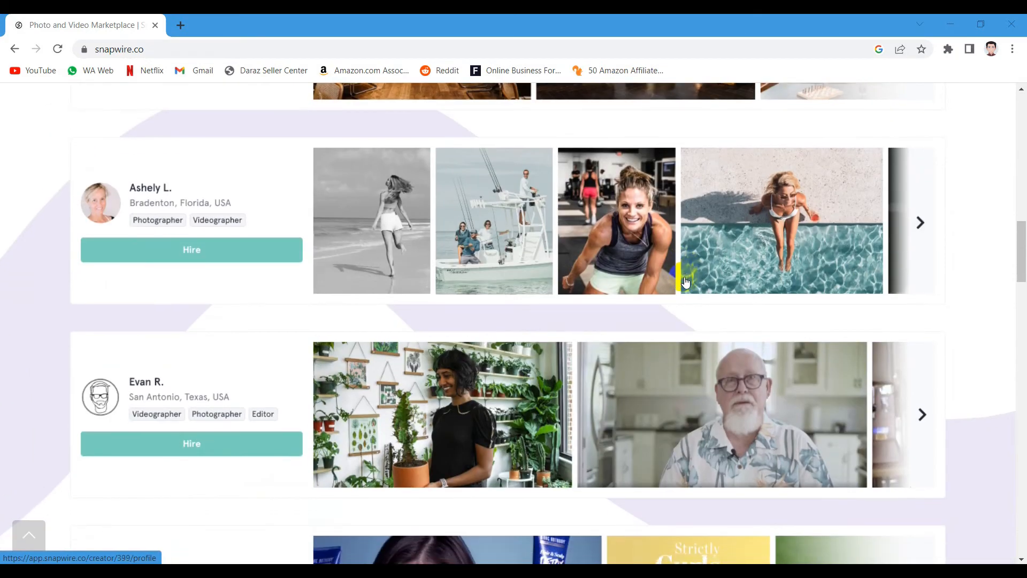
pyautogui.scroll(-3)
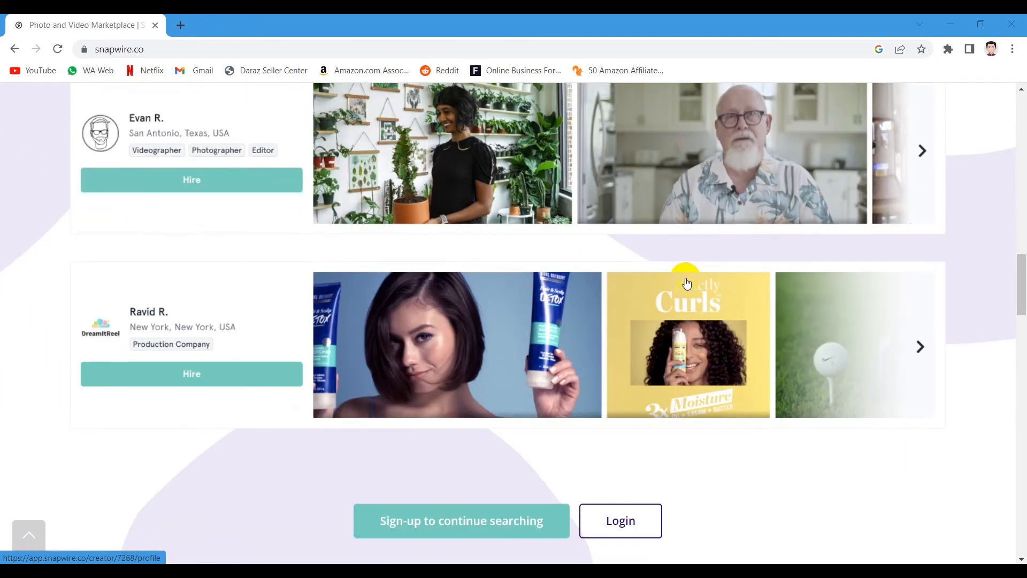
pyautogui.scroll(-3)
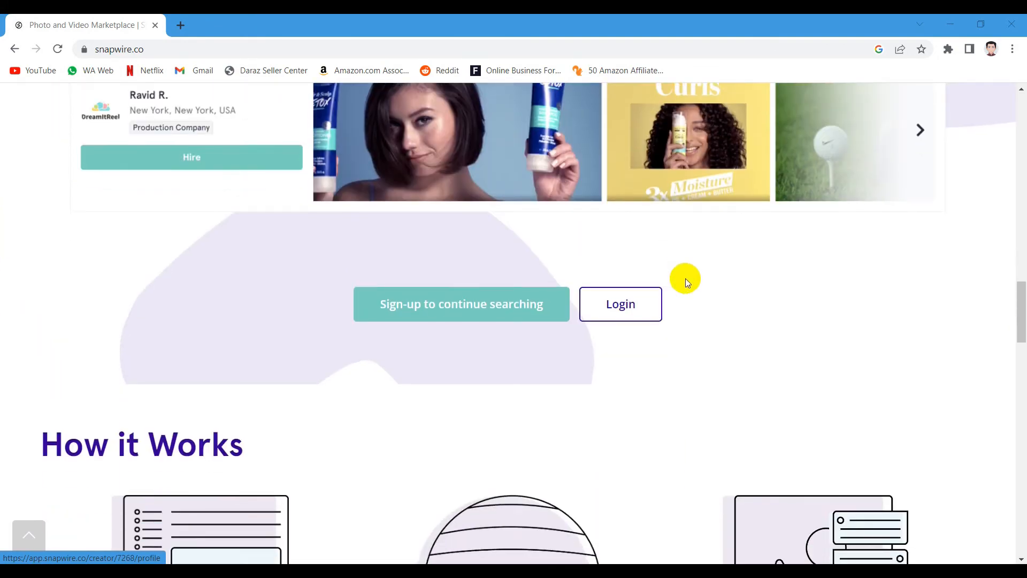
pyautogui.scroll(-3)
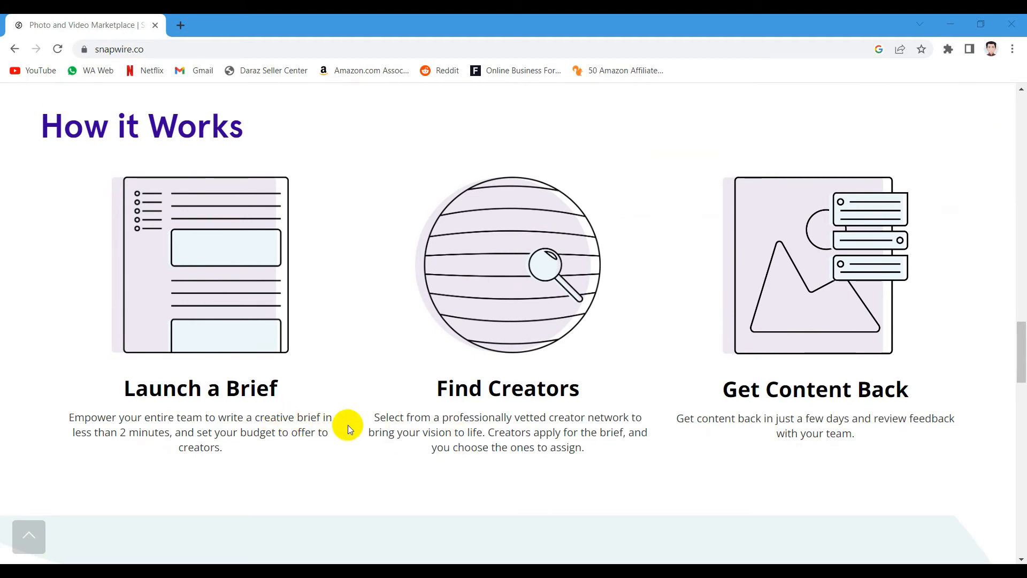
pyautogui.moveTo(736, 397)
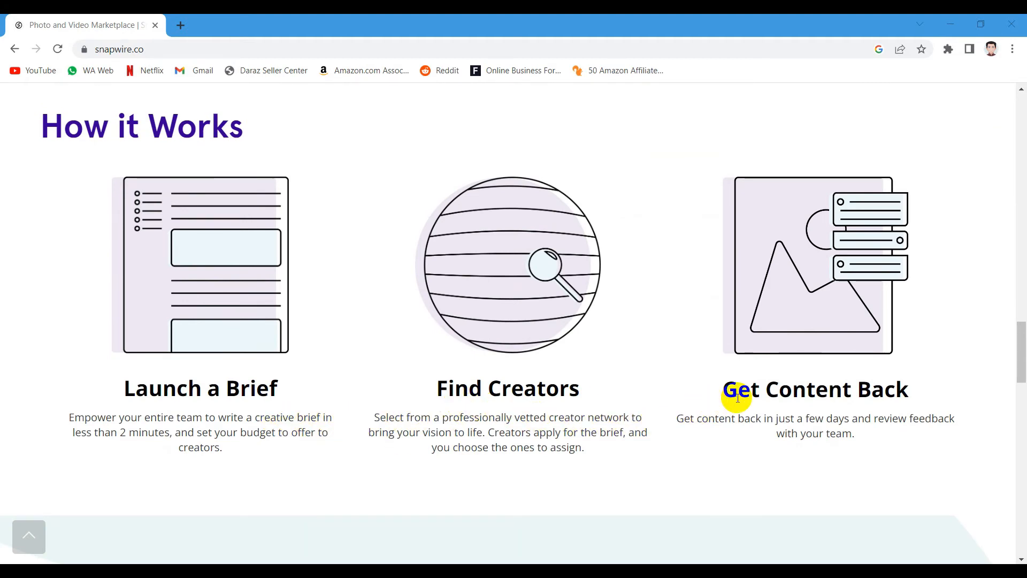
pyautogui.scroll(-3)
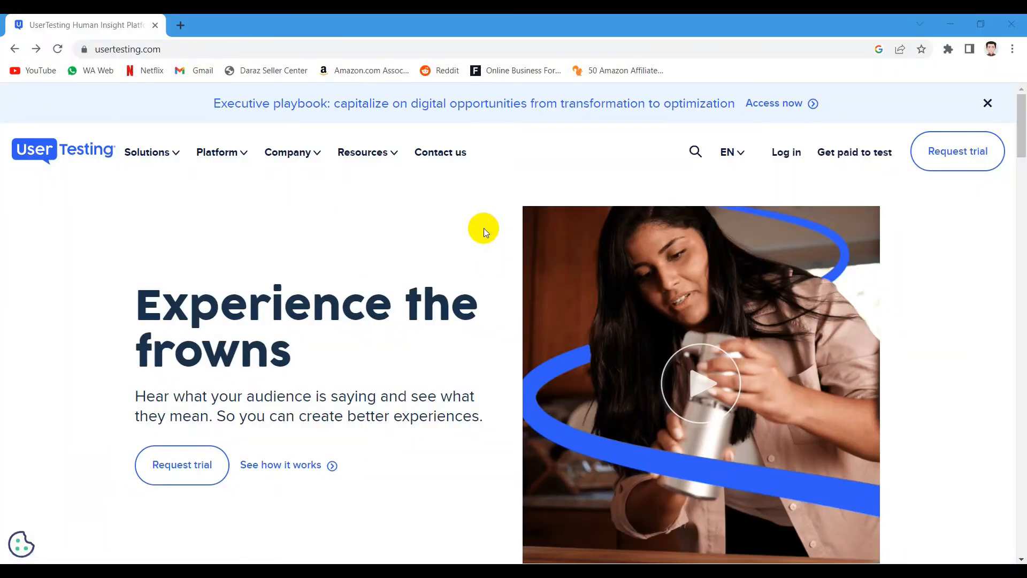
# Step: Scroll usertesting.com past top-brand logos to Solutions for every team, then go to Get paid to test
pyautogui.scroll(-3)
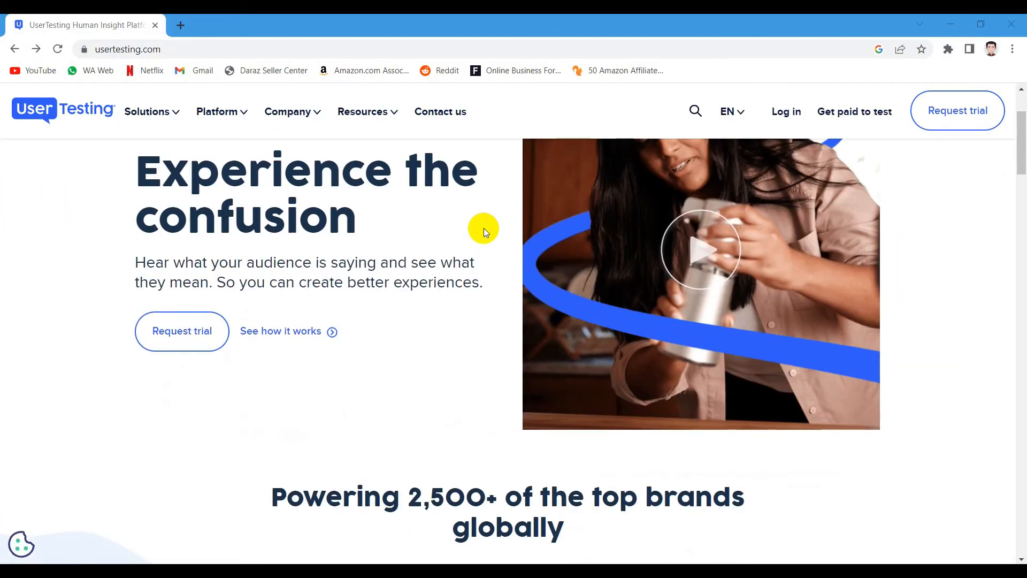
pyautogui.scroll(-3)
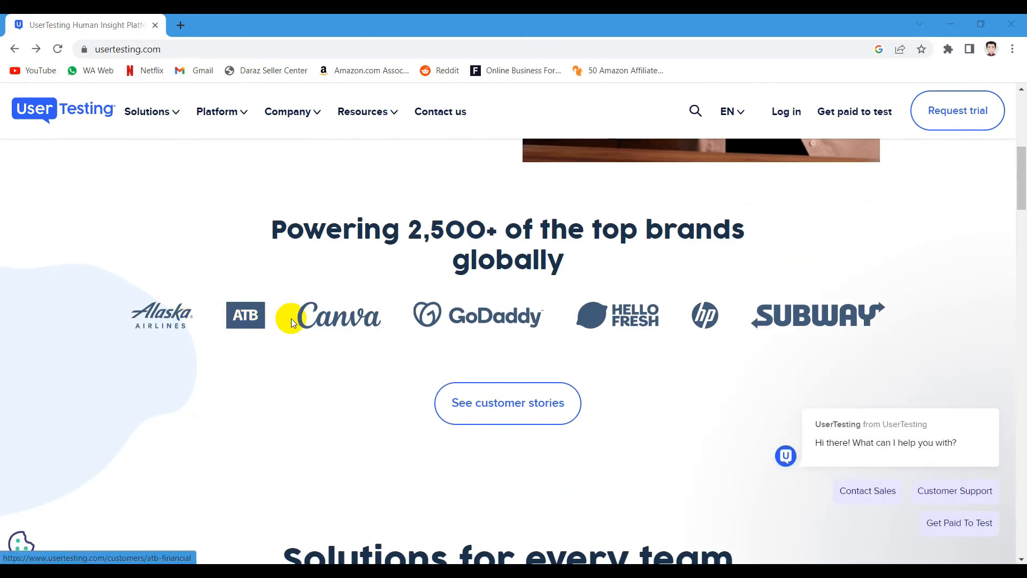
pyautogui.moveTo(448, 323)
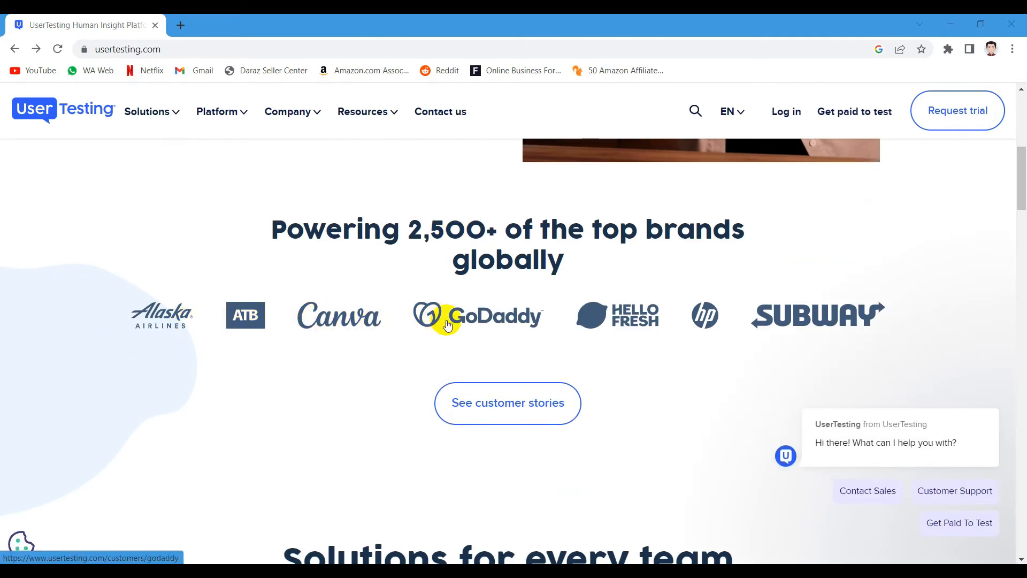
pyautogui.scroll(-3)
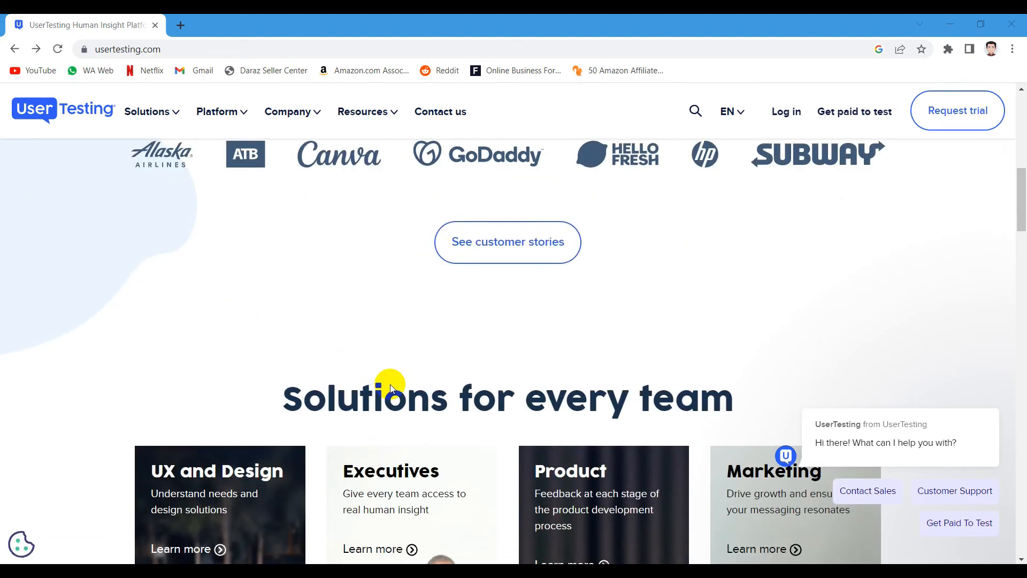
pyautogui.scroll(-3)
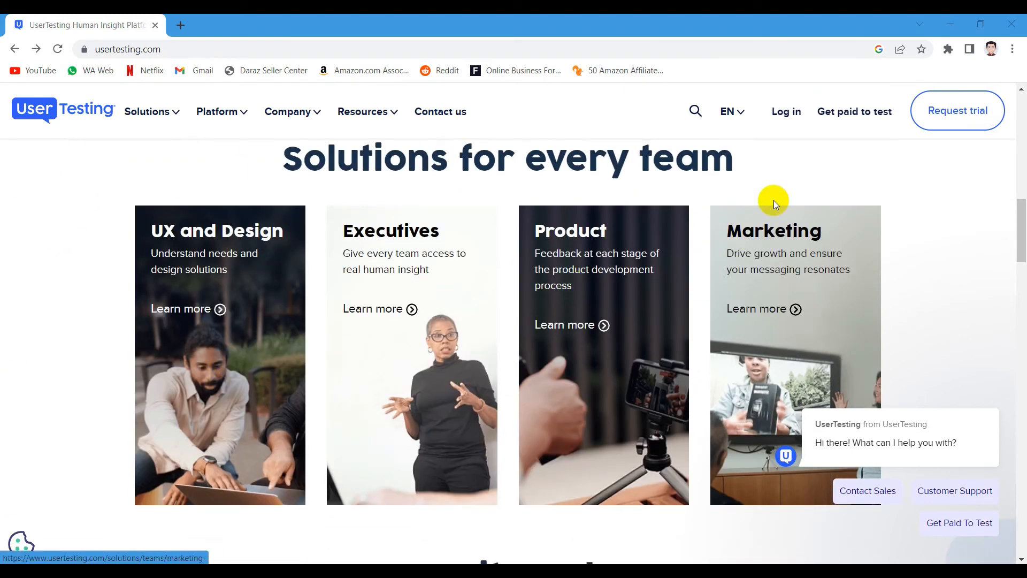
pyautogui.click(854, 111)
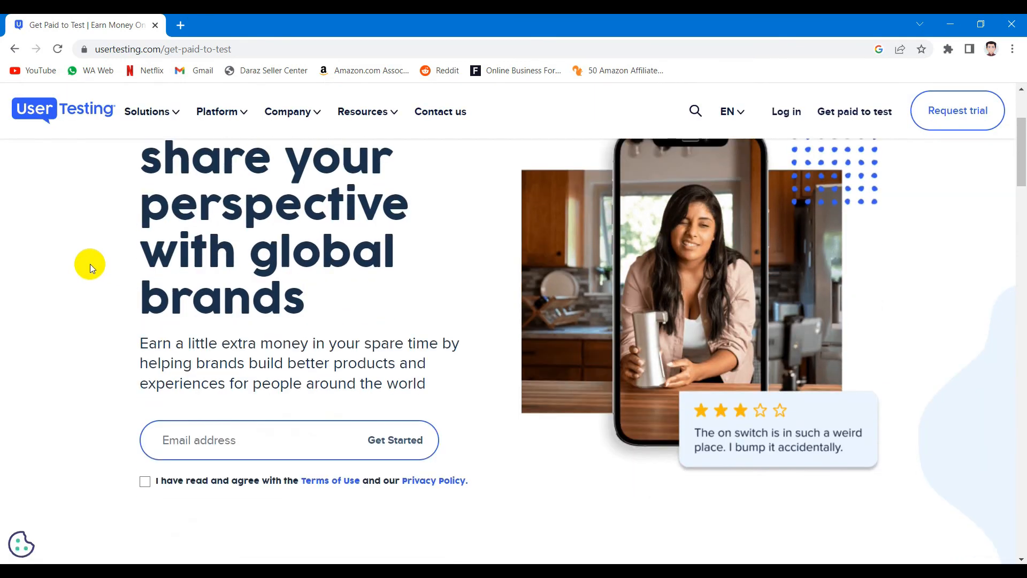
# Step: Scroll the Get Paid to Test page past the sign-up form to How it works steps 1–4
pyautogui.scroll(-3)
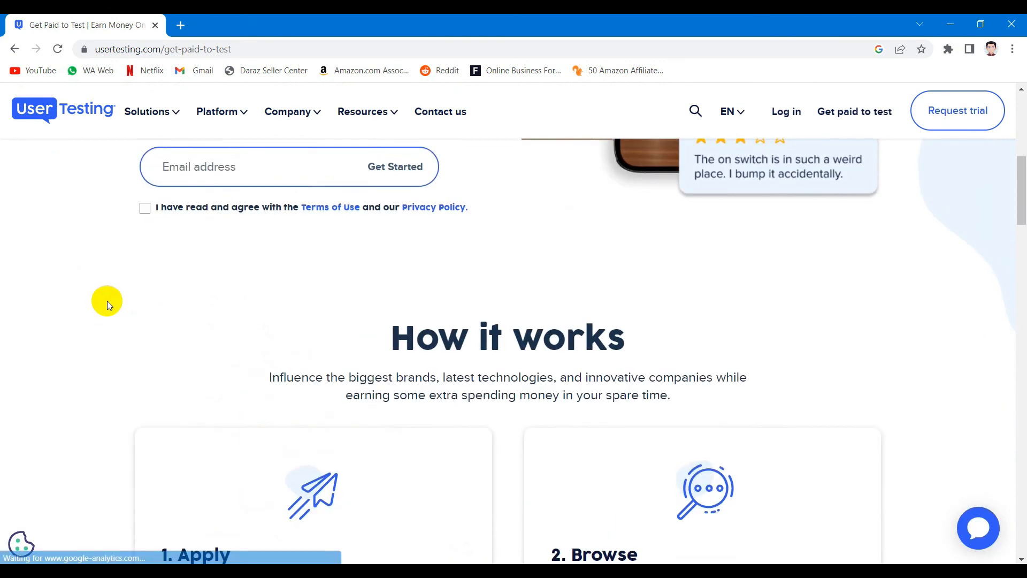
pyautogui.scroll(-3)
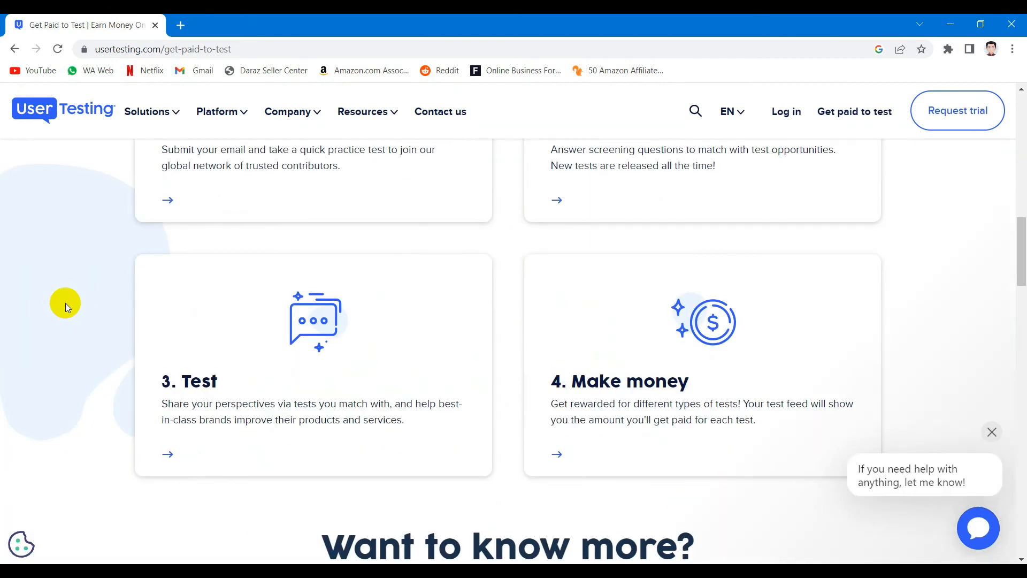